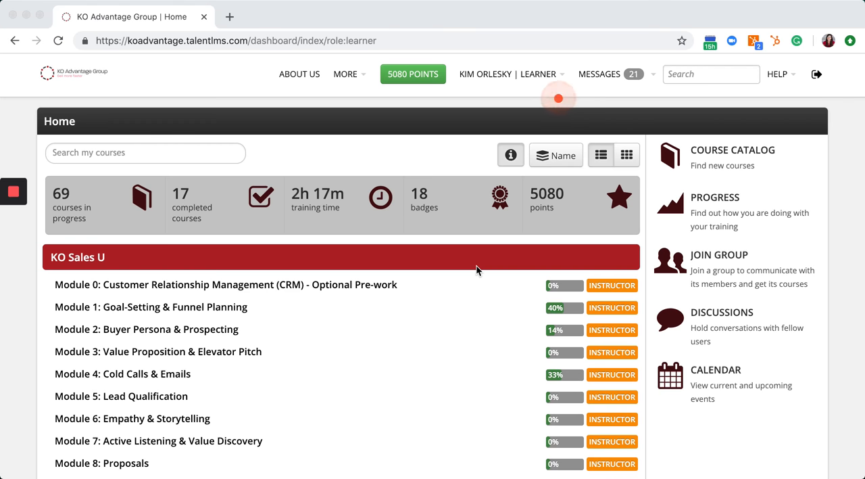
Step: Open 'Module 1: Goal-Setting & Funnel Planning' from the KO Sales U course list
scroll(down, 3)
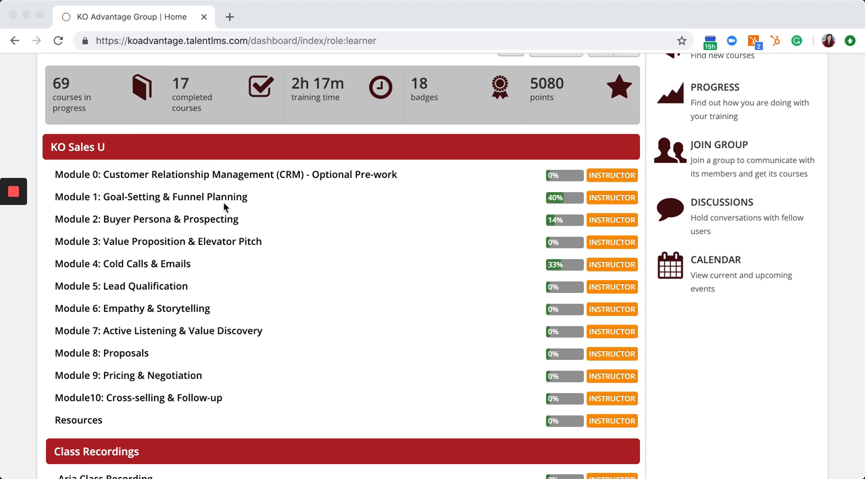
mouse_move(196, 381)
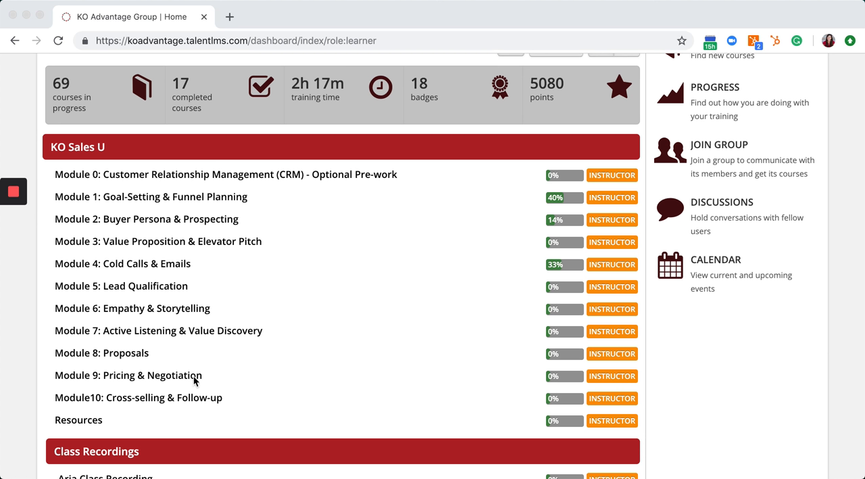
mouse_move(192, 242)
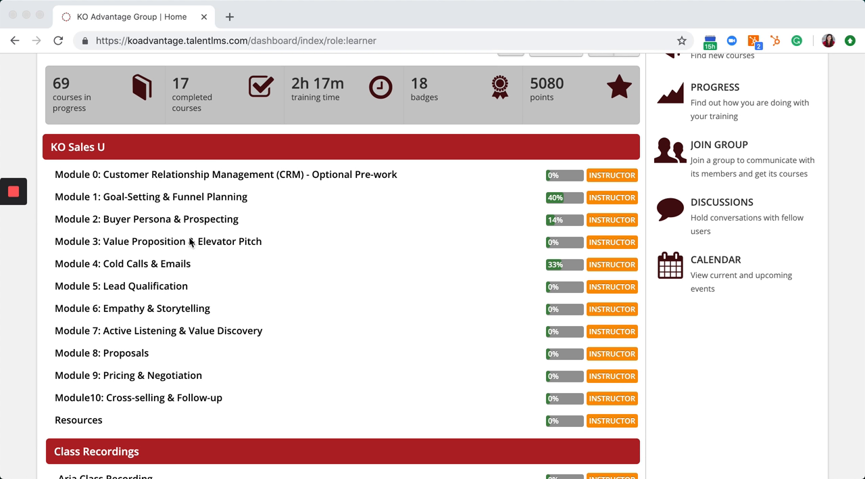
mouse_move(192, 202)
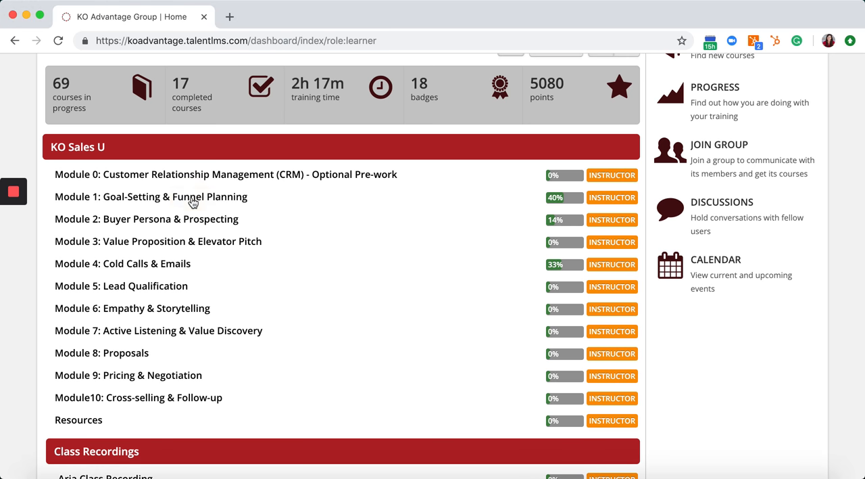
click(152, 197)
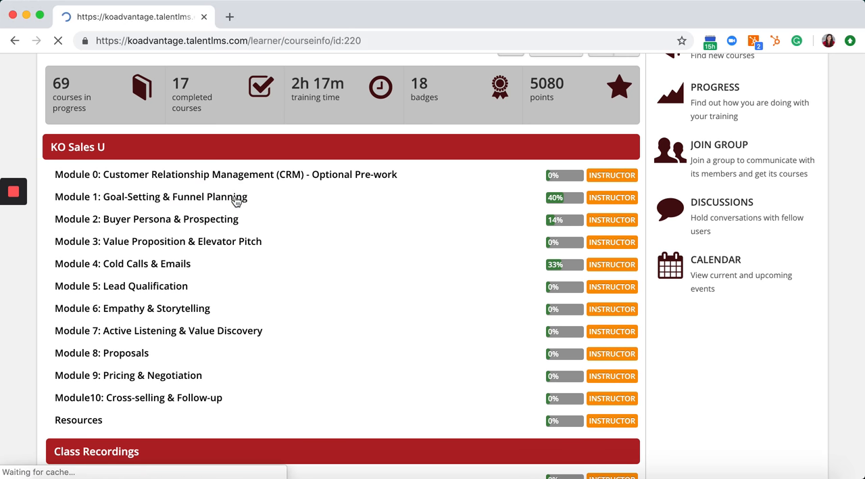
click(151, 197)
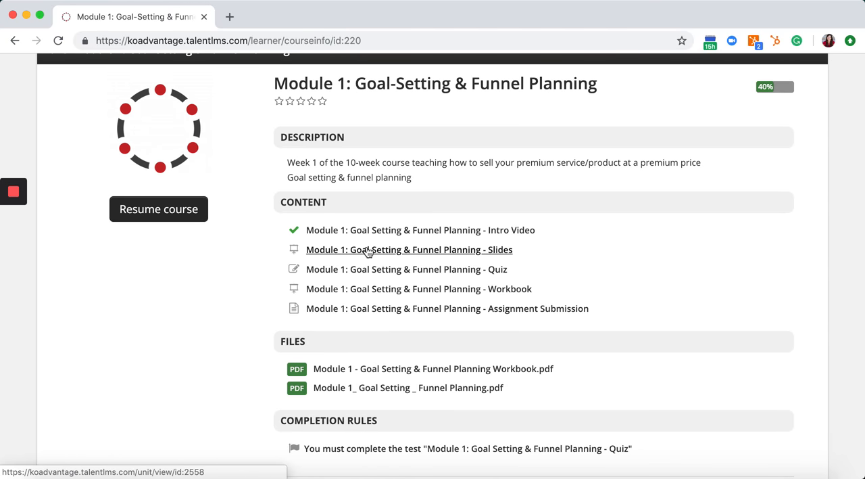
mouse_move(374, 295)
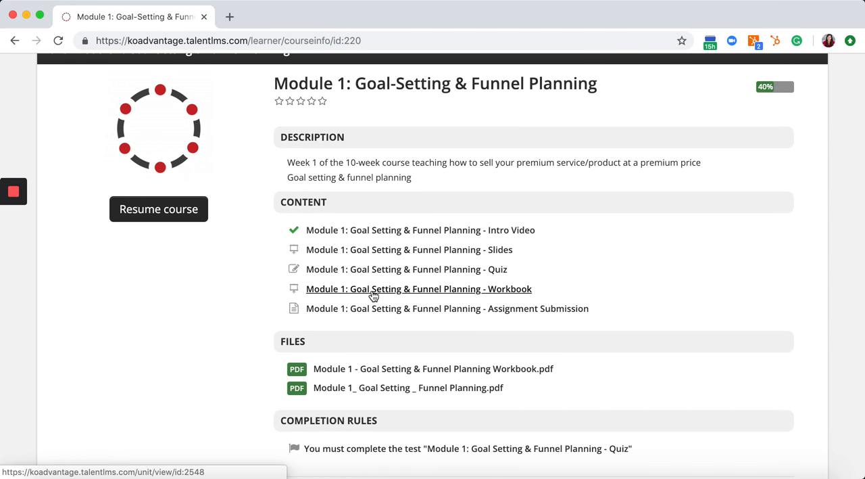
mouse_move(377, 373)
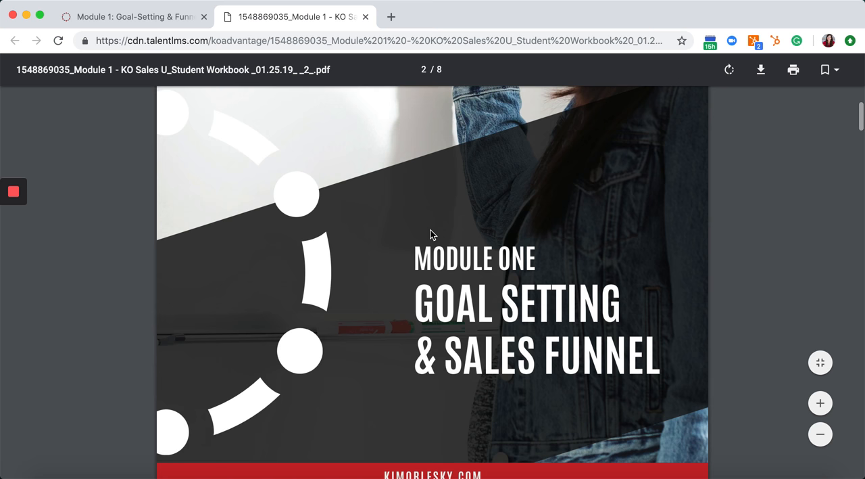
Step: Enter test answer 'adfadfadfadf' in the workbook's first goal field, then return to the course tab
scroll(down, 3)
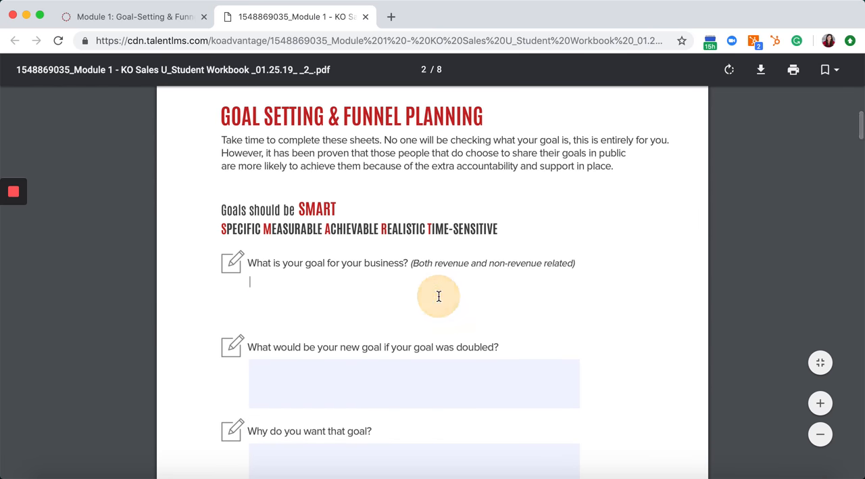
text(adfadfadfadf)
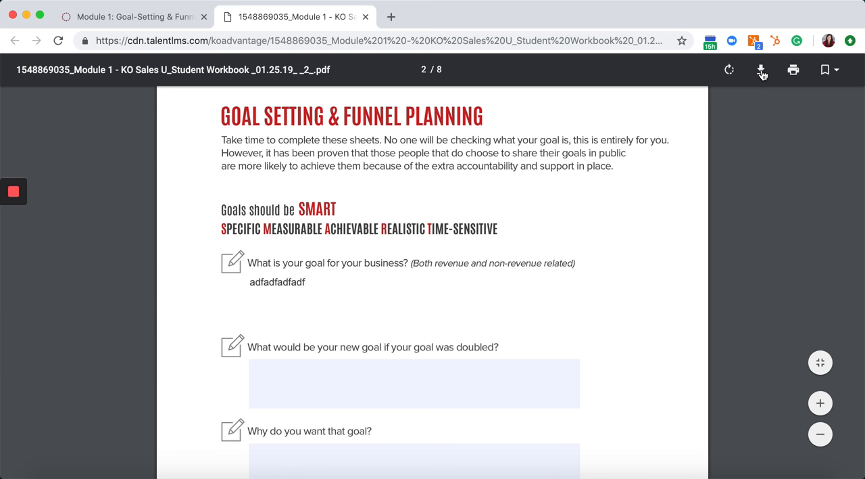
click(761, 71)
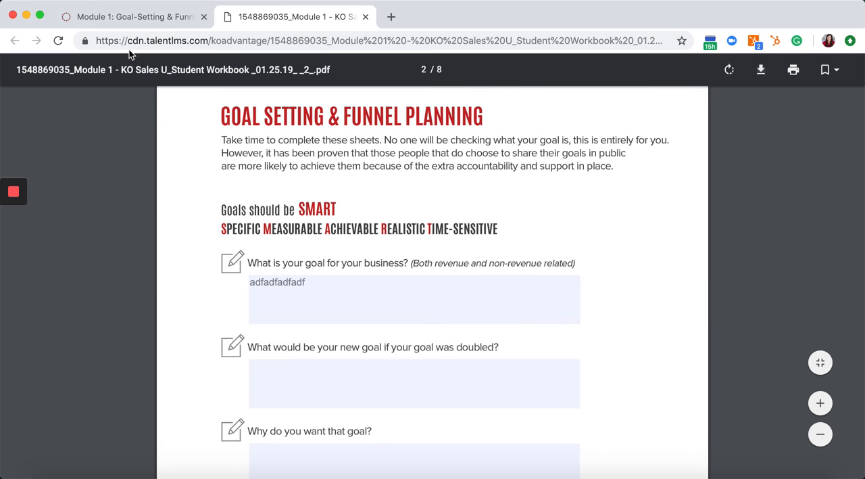
click(133, 17)
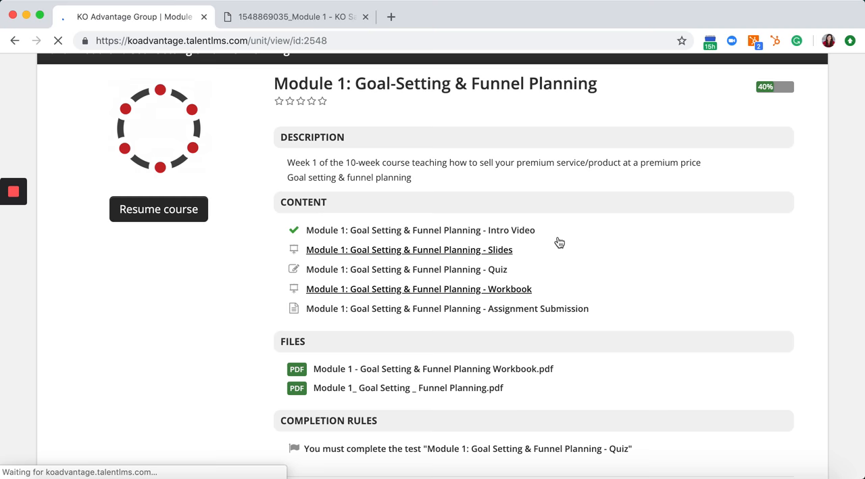
Step: Preview the Module 1 Workbook unit and open its PDF in a separate tab
click(419, 289)
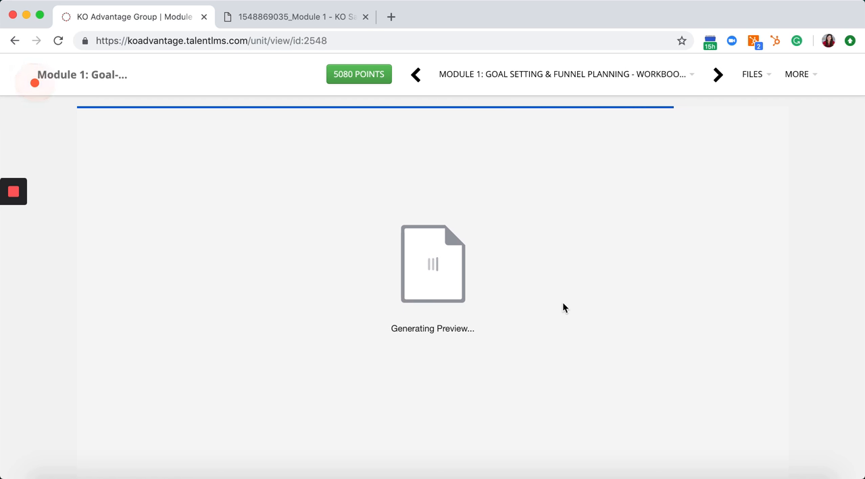
mouse_move(651, 265)
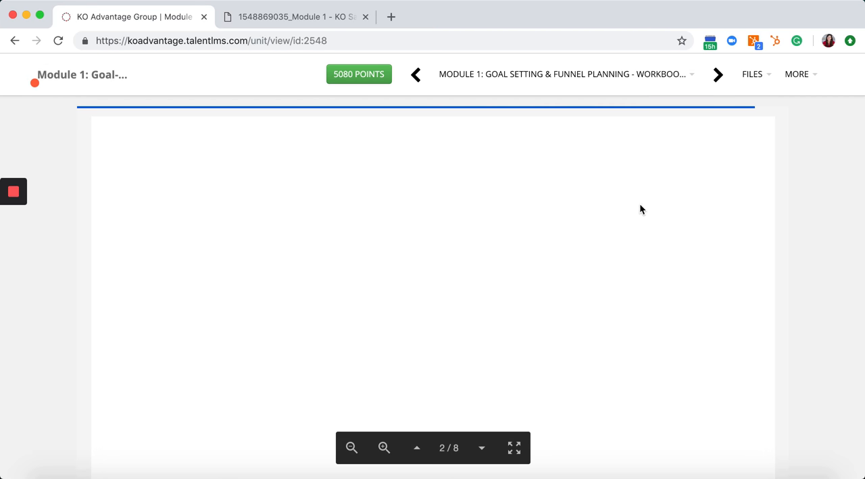
mouse_move(678, 199)
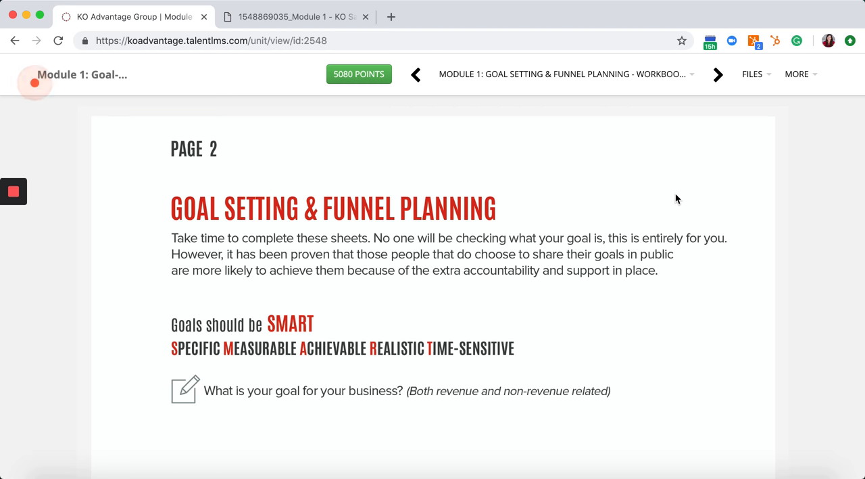
scroll(up, 3)
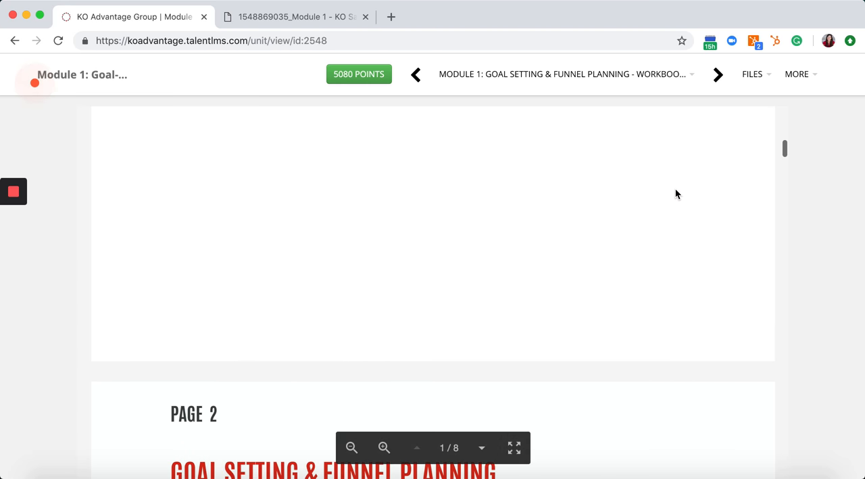
click(751, 75)
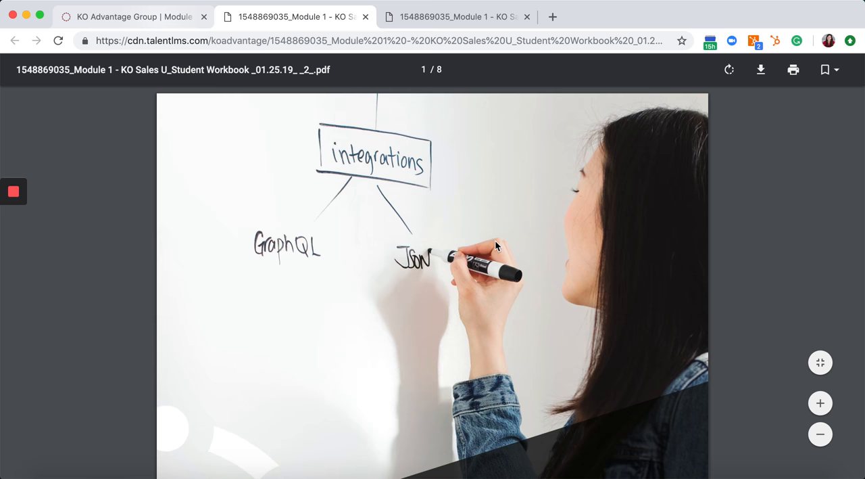
Step: Scroll the workbook PDF to page 2's SMART goal answer fields
scroll(down, 3)
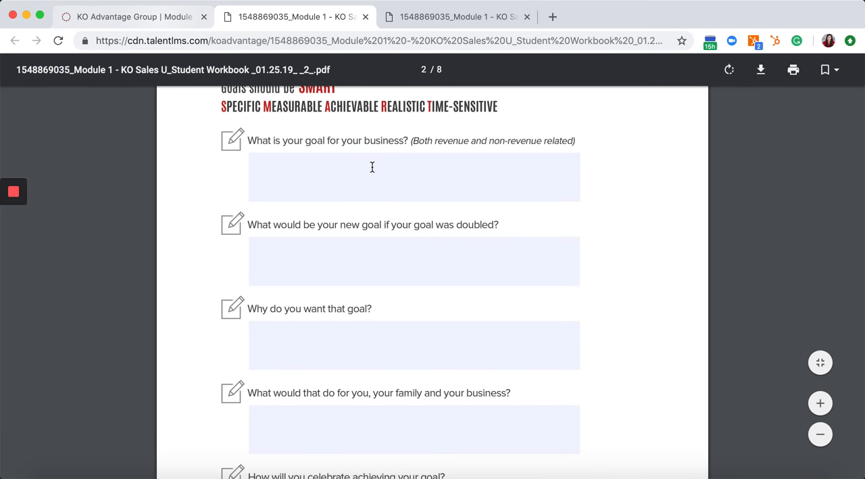
scroll(up, 3)
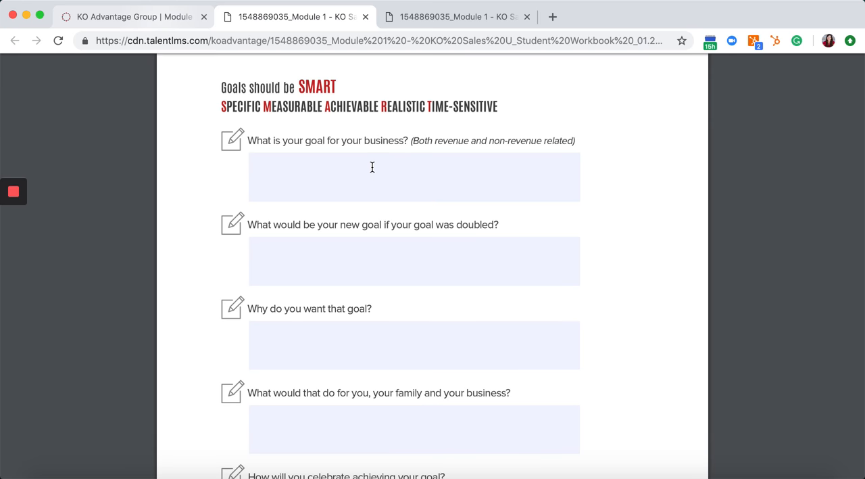